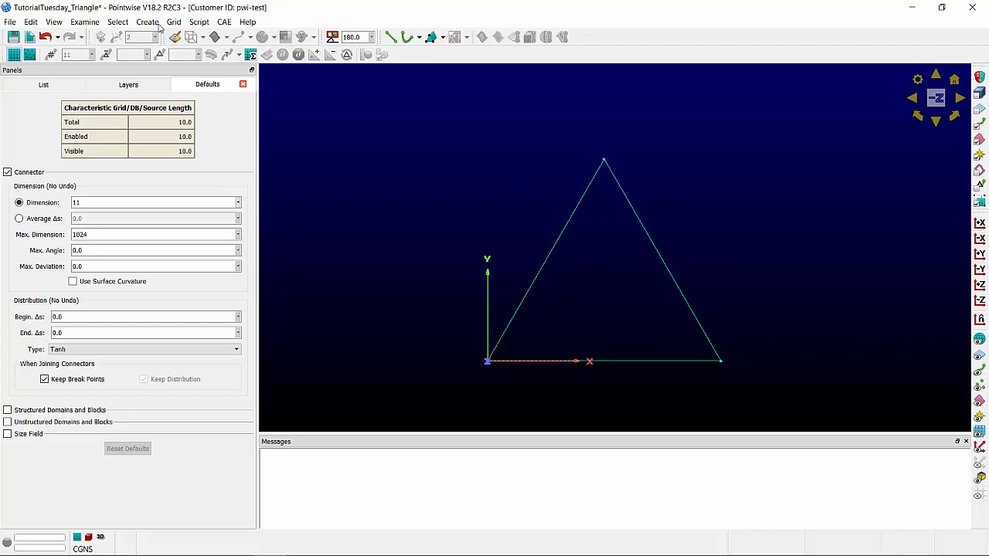
- Start a new curve with its first control point snapped to the triangle's apex
click(147, 21)
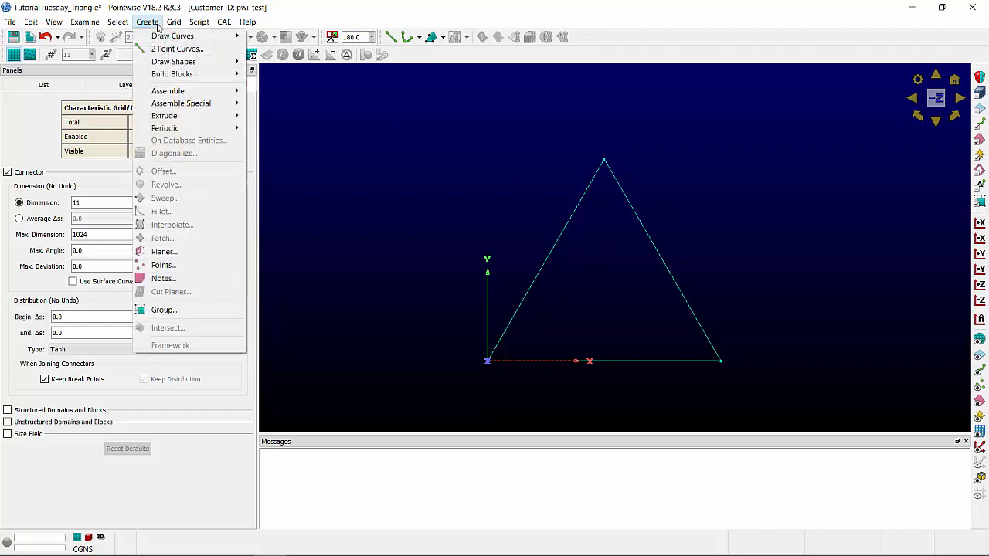
click(171, 35)
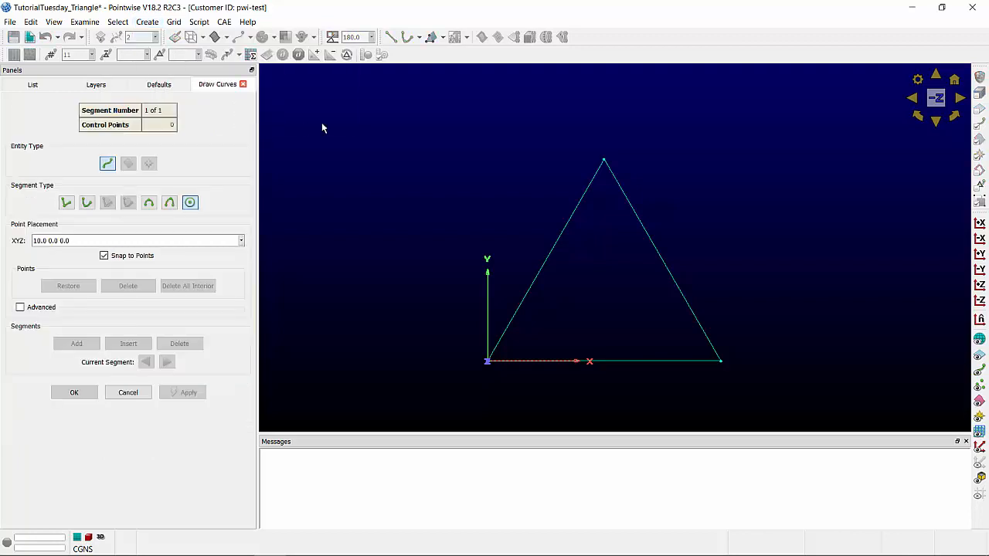
click(604, 161)
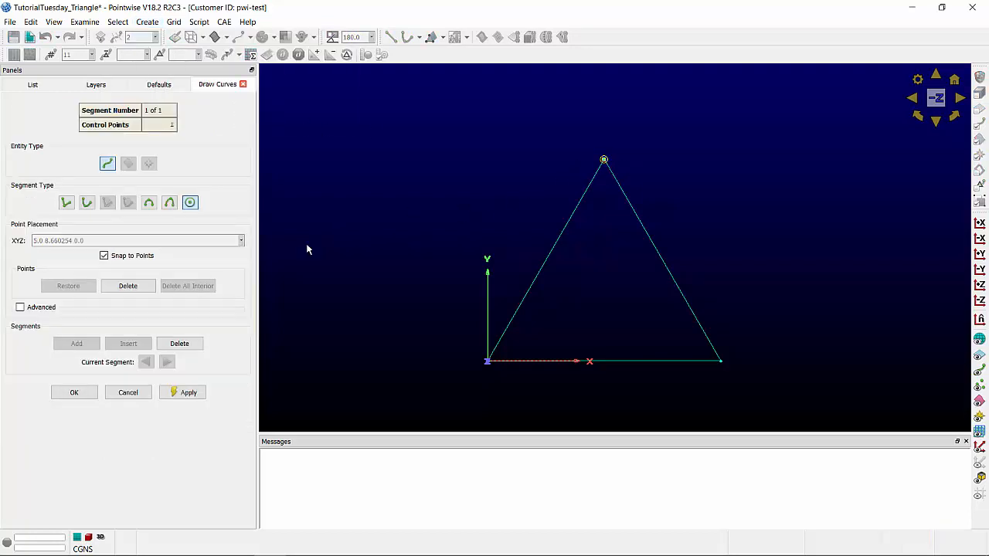
click(74, 393)
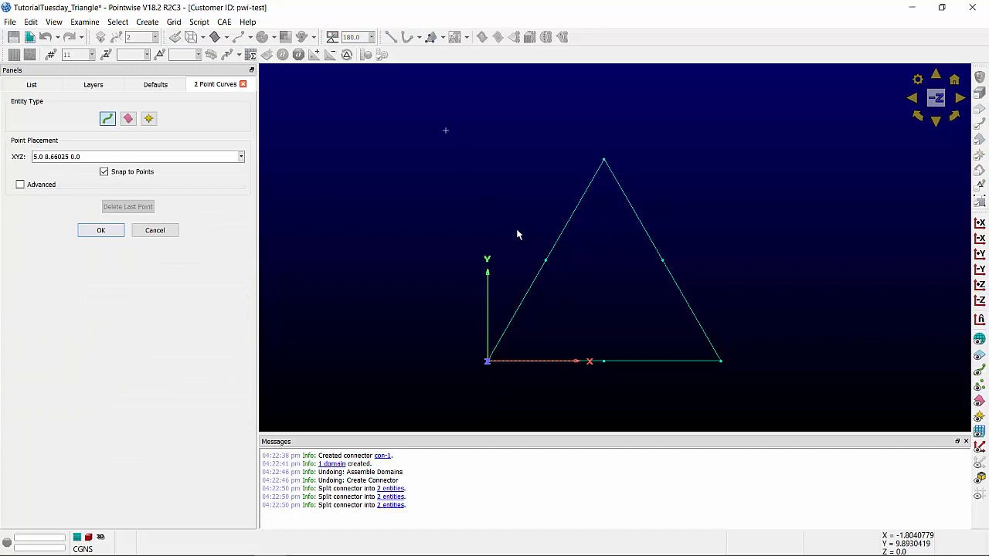
- Place an endpoint of a new connector toward the triangle's centre point
click(605, 298)
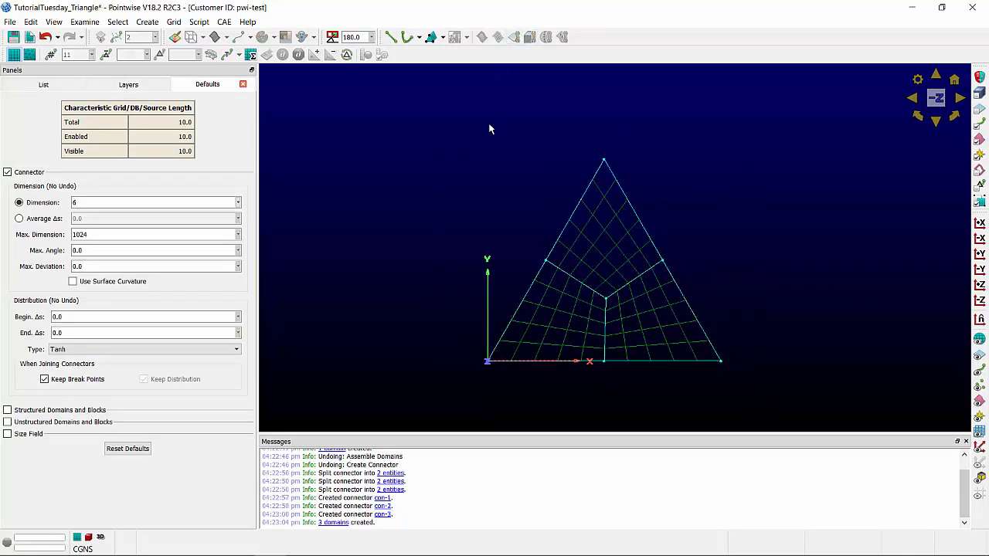
mouse_move(539, 191)
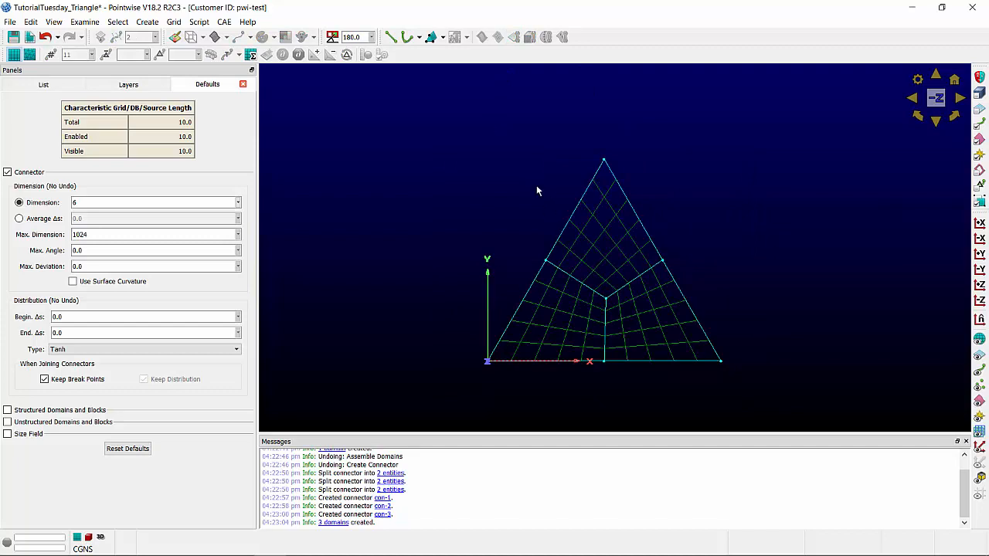
mouse_move(540, 191)
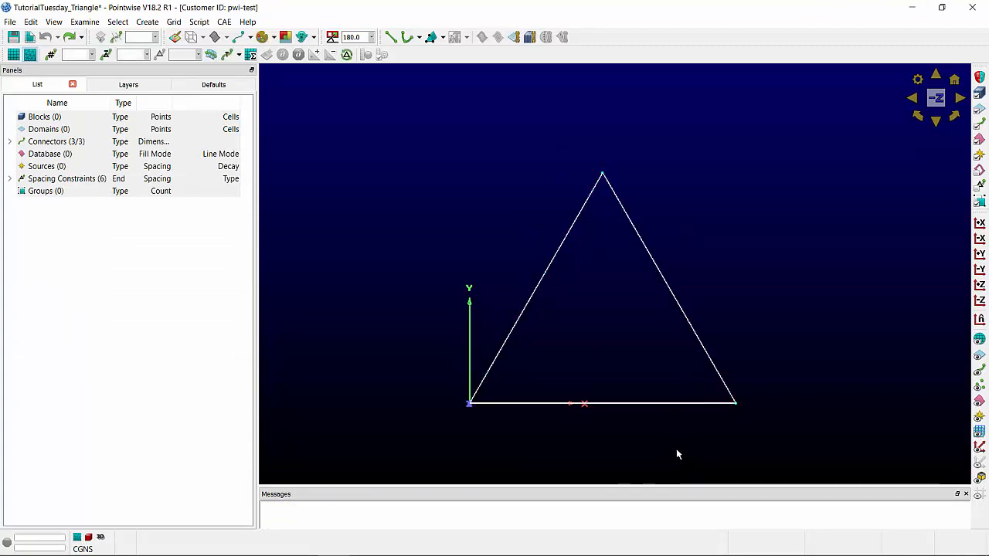
- Run the TriQuad.glf script to mesh the triangle into three quad domains
click(224, 21)
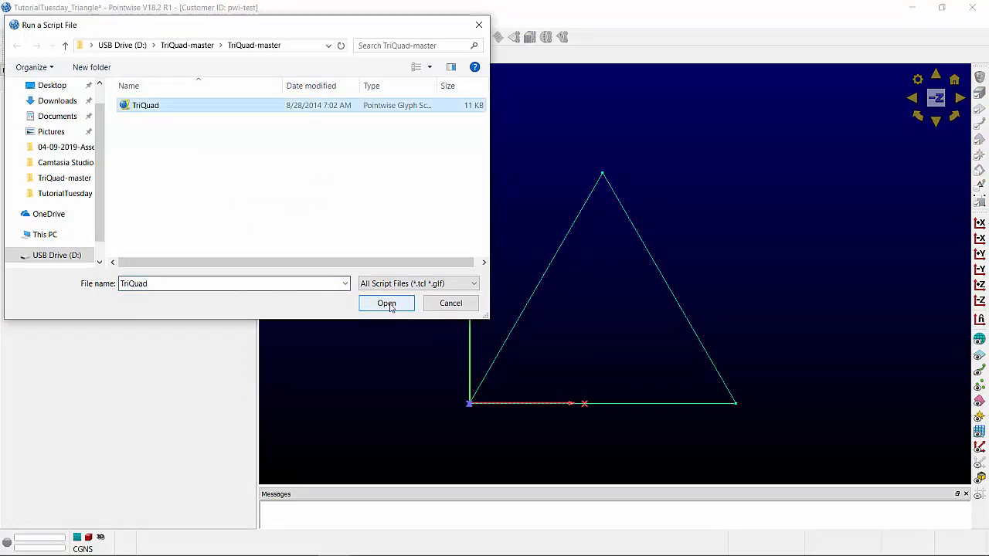
click(386, 303)
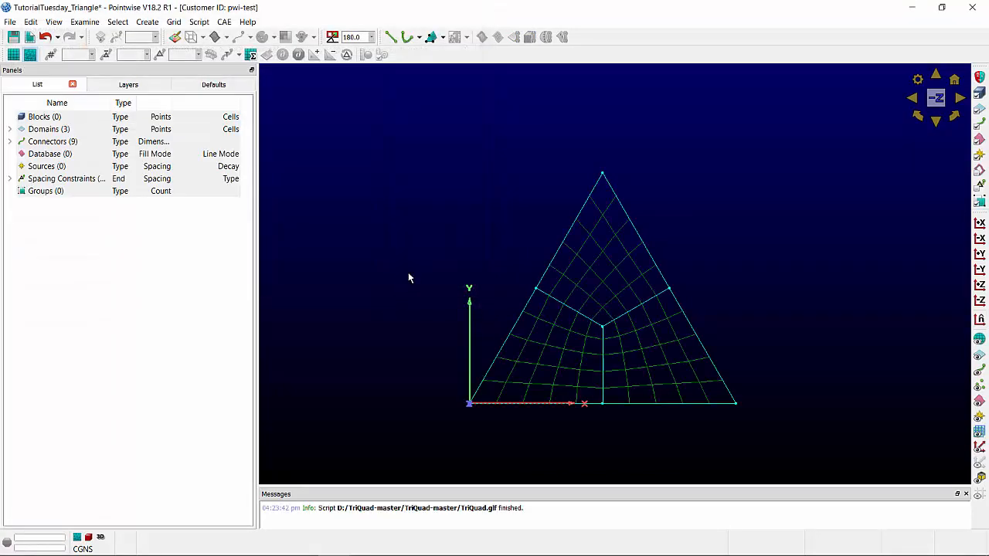
mouse_move(489, 289)
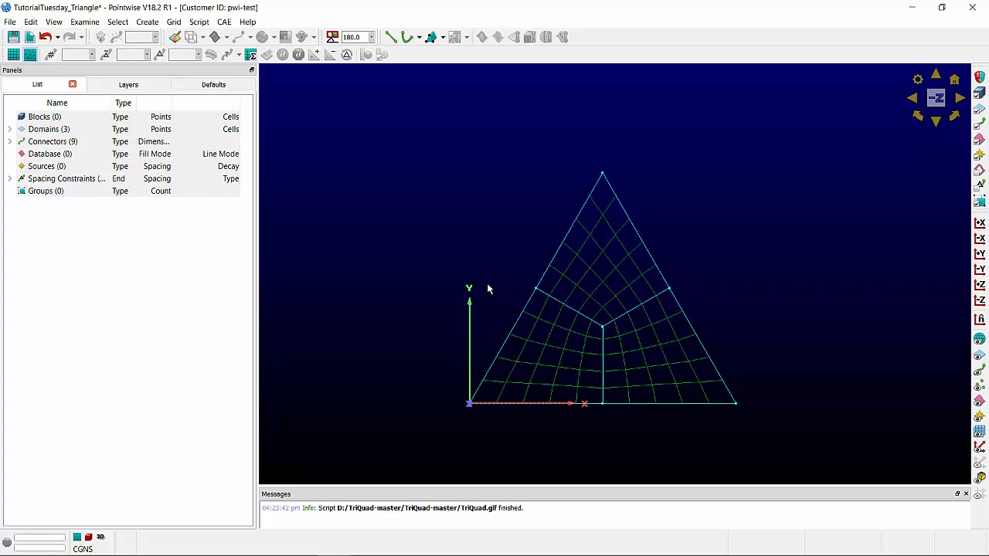
mouse_move(449, 541)
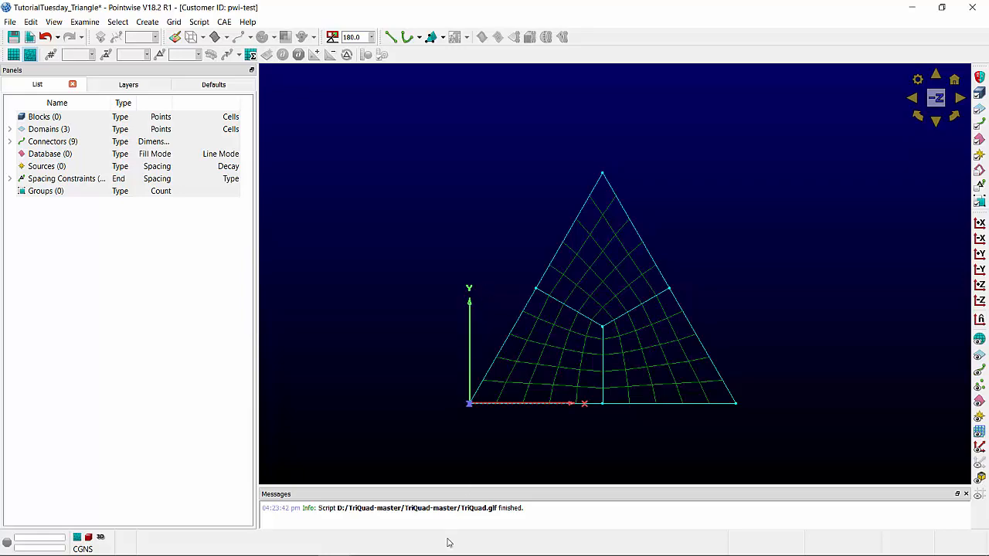